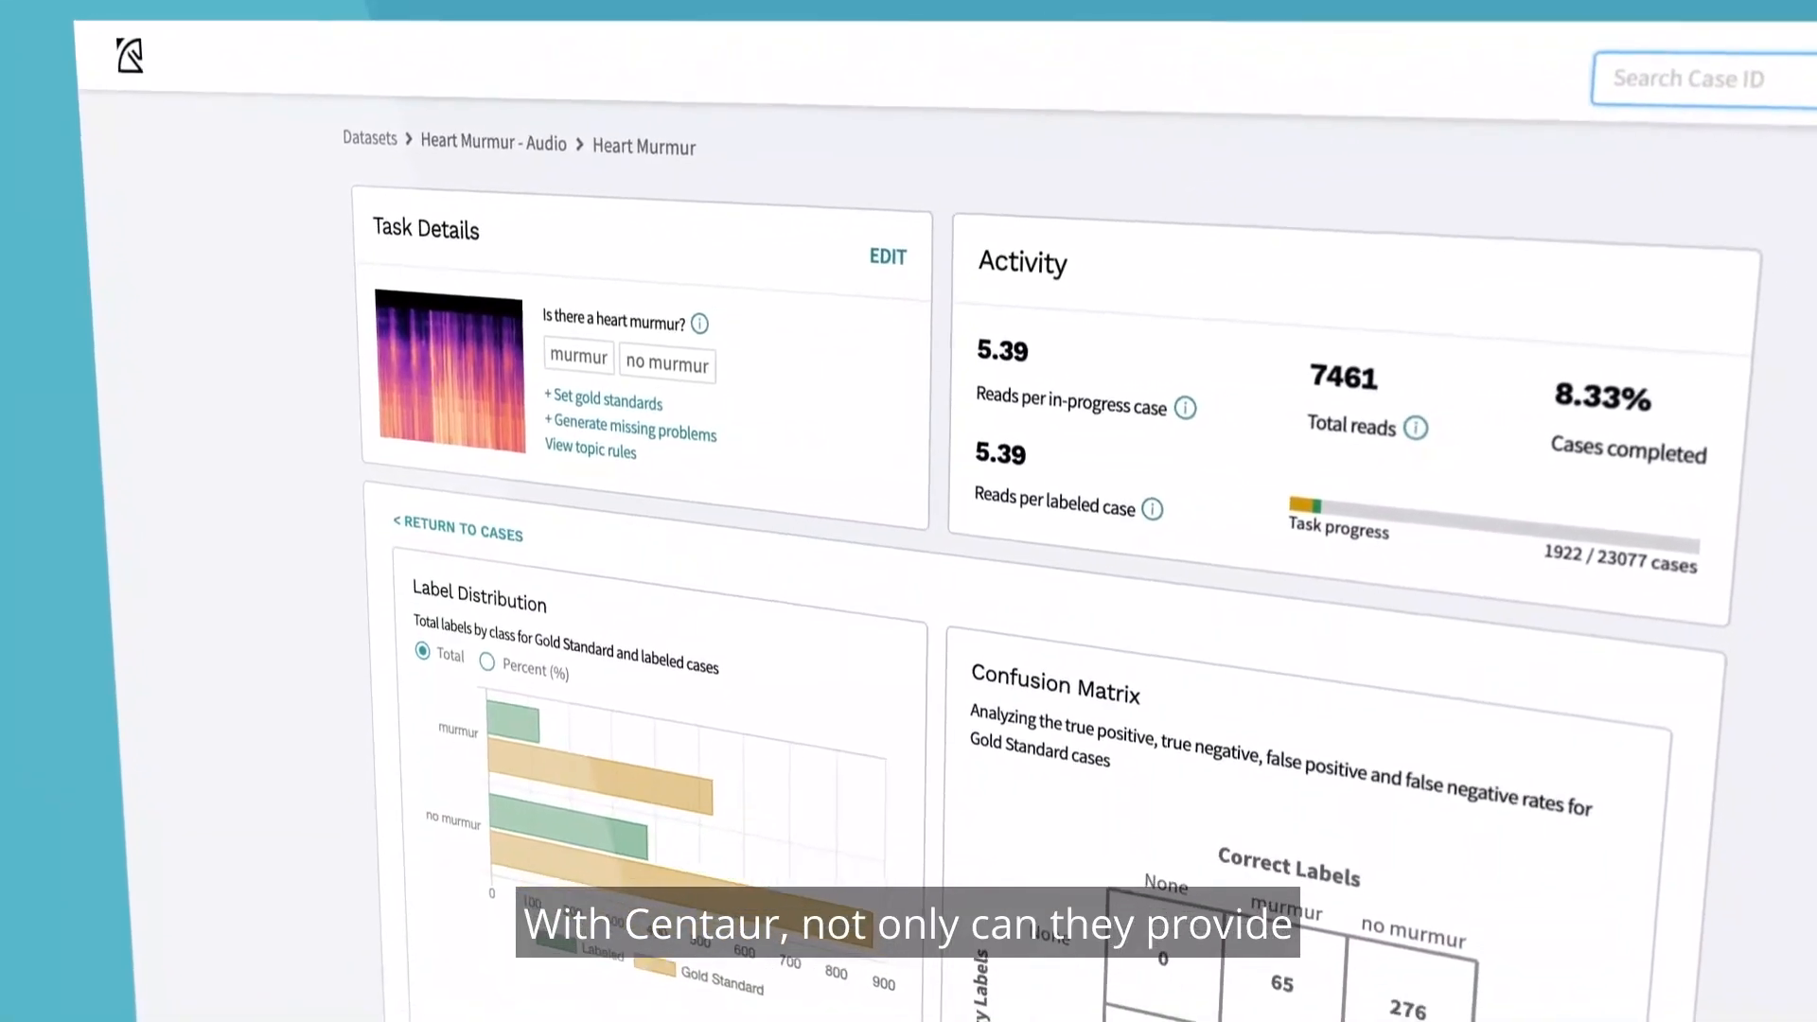
Show labeler 43518835's outline, then hide all top-labeler outlines on the lung CT scan.
{"action": "scroll", "scroll_direction": "down", "scroll_amount": 3}
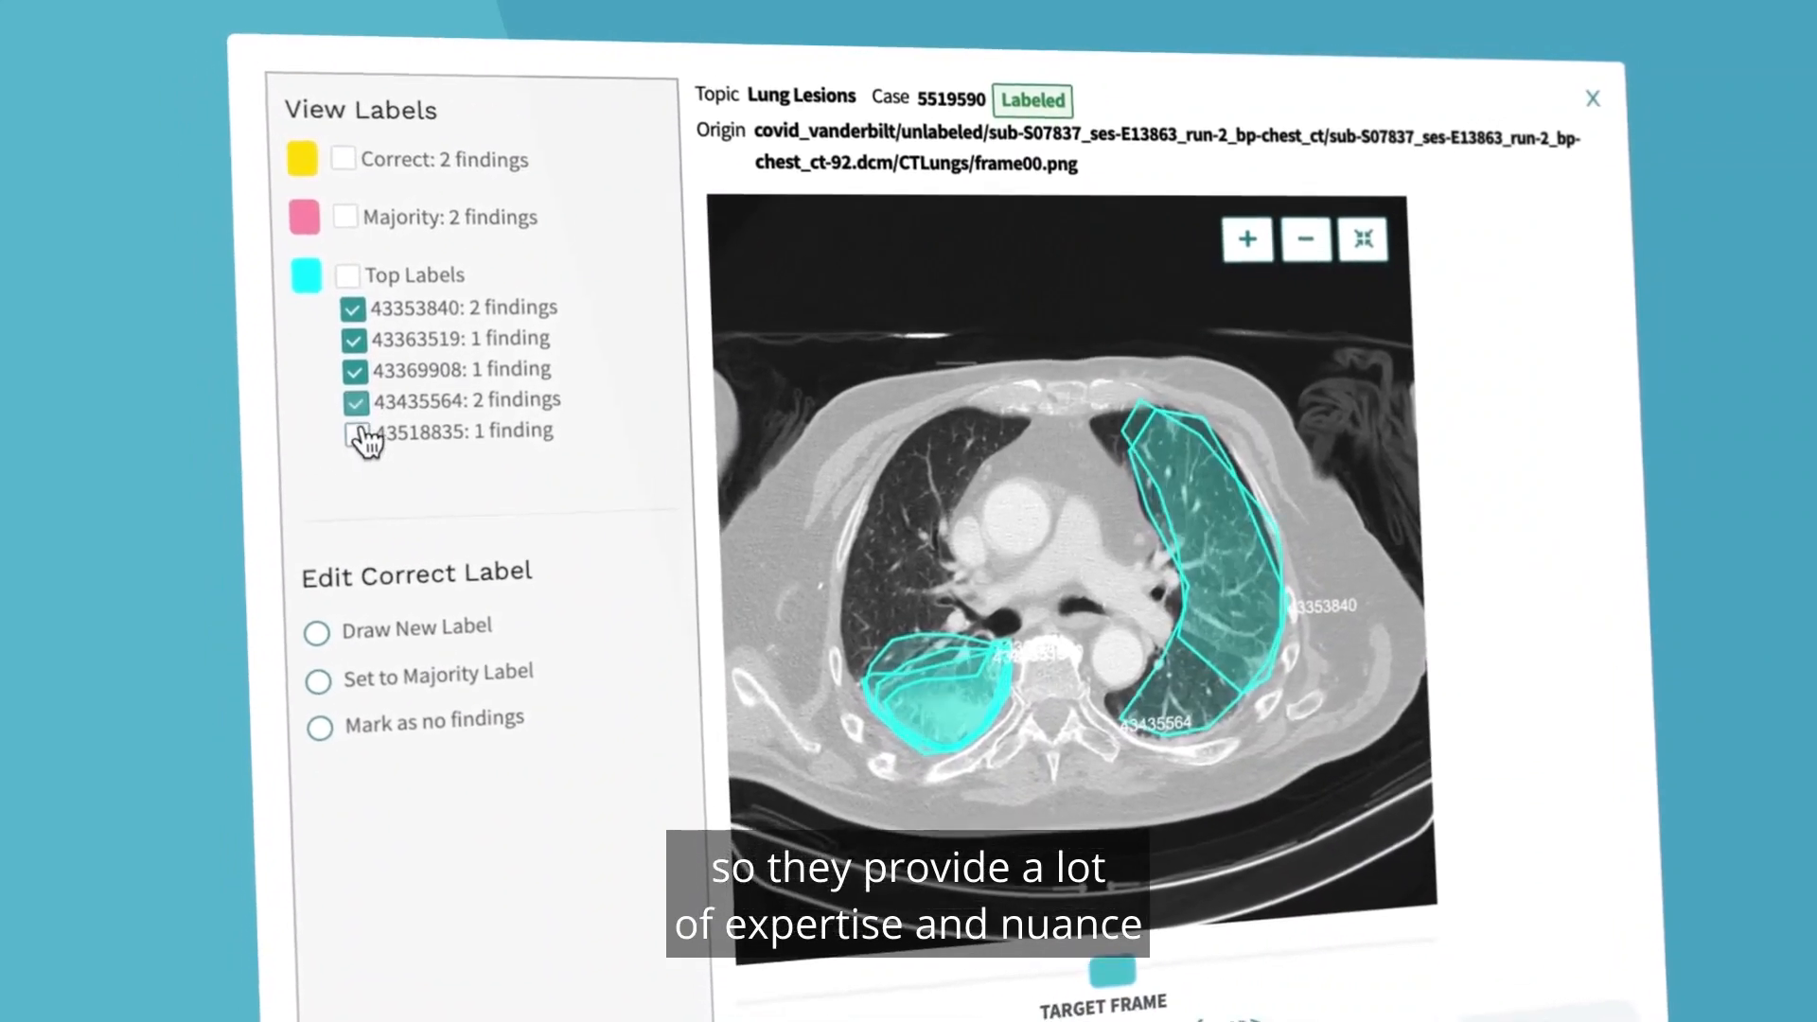
{"action": "left_click", "coordinate": [345, 275]}
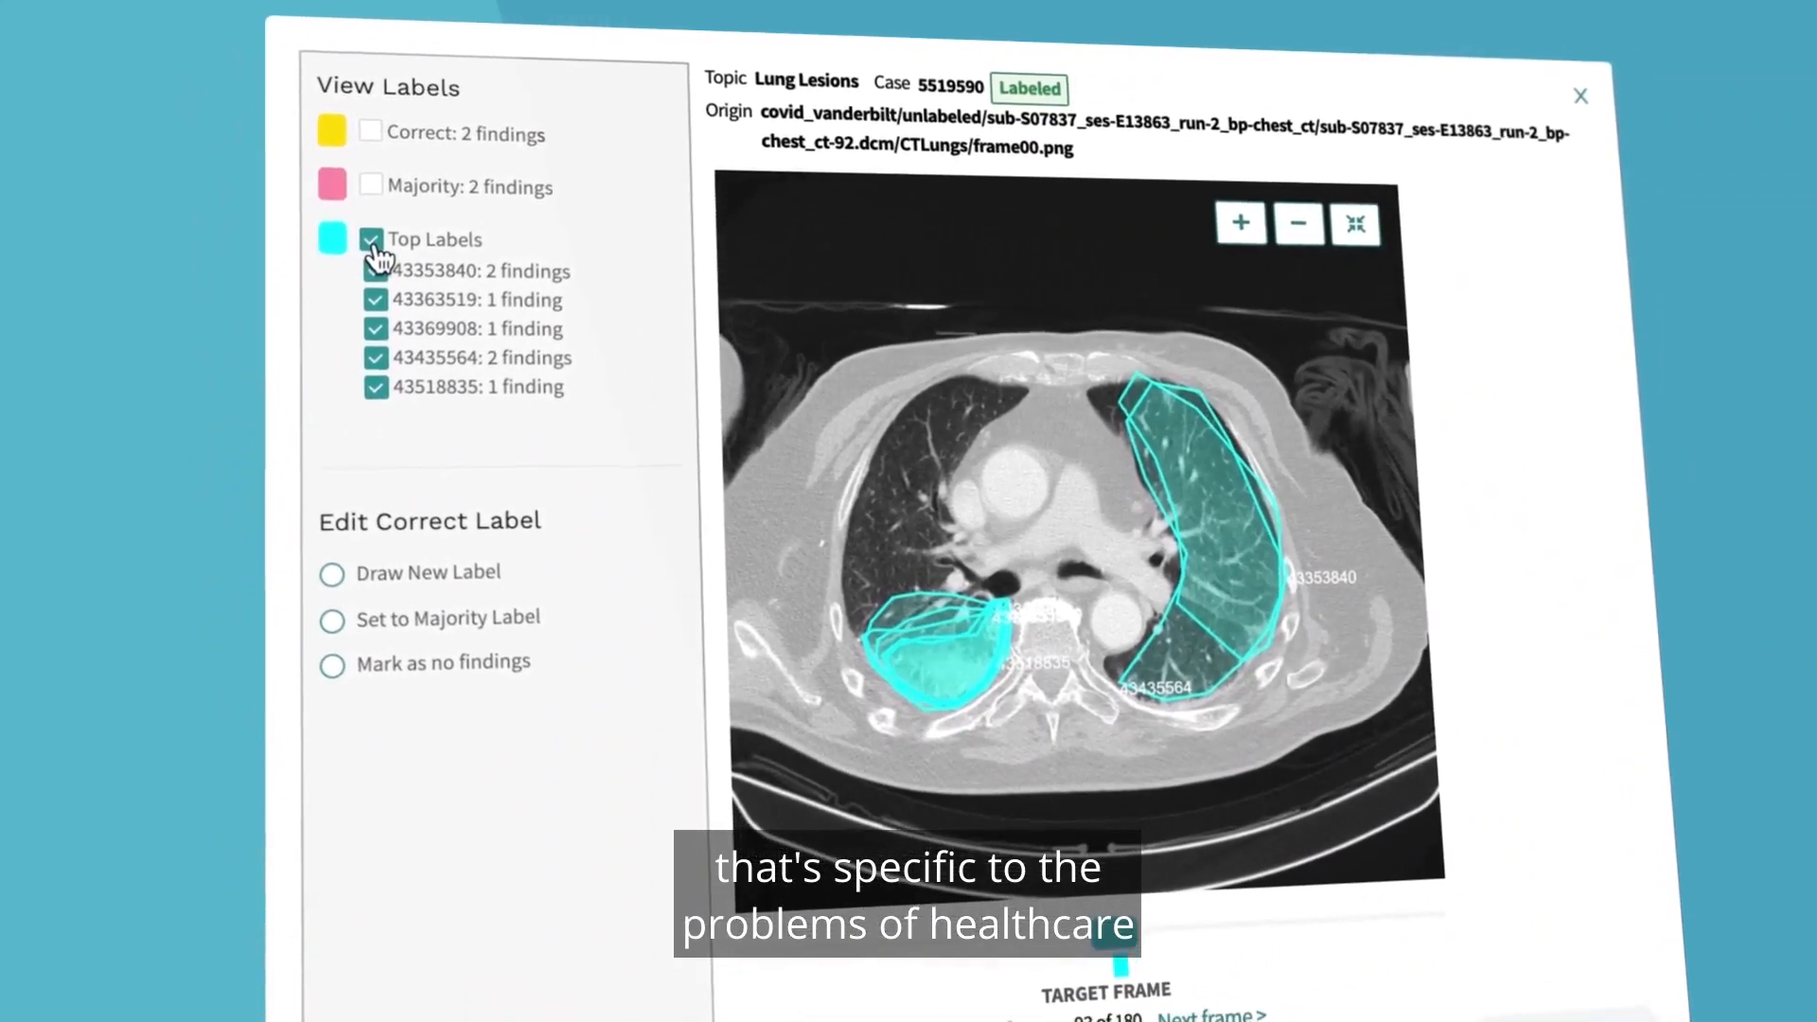
{"action": "left_click", "coordinate": [371, 131]}
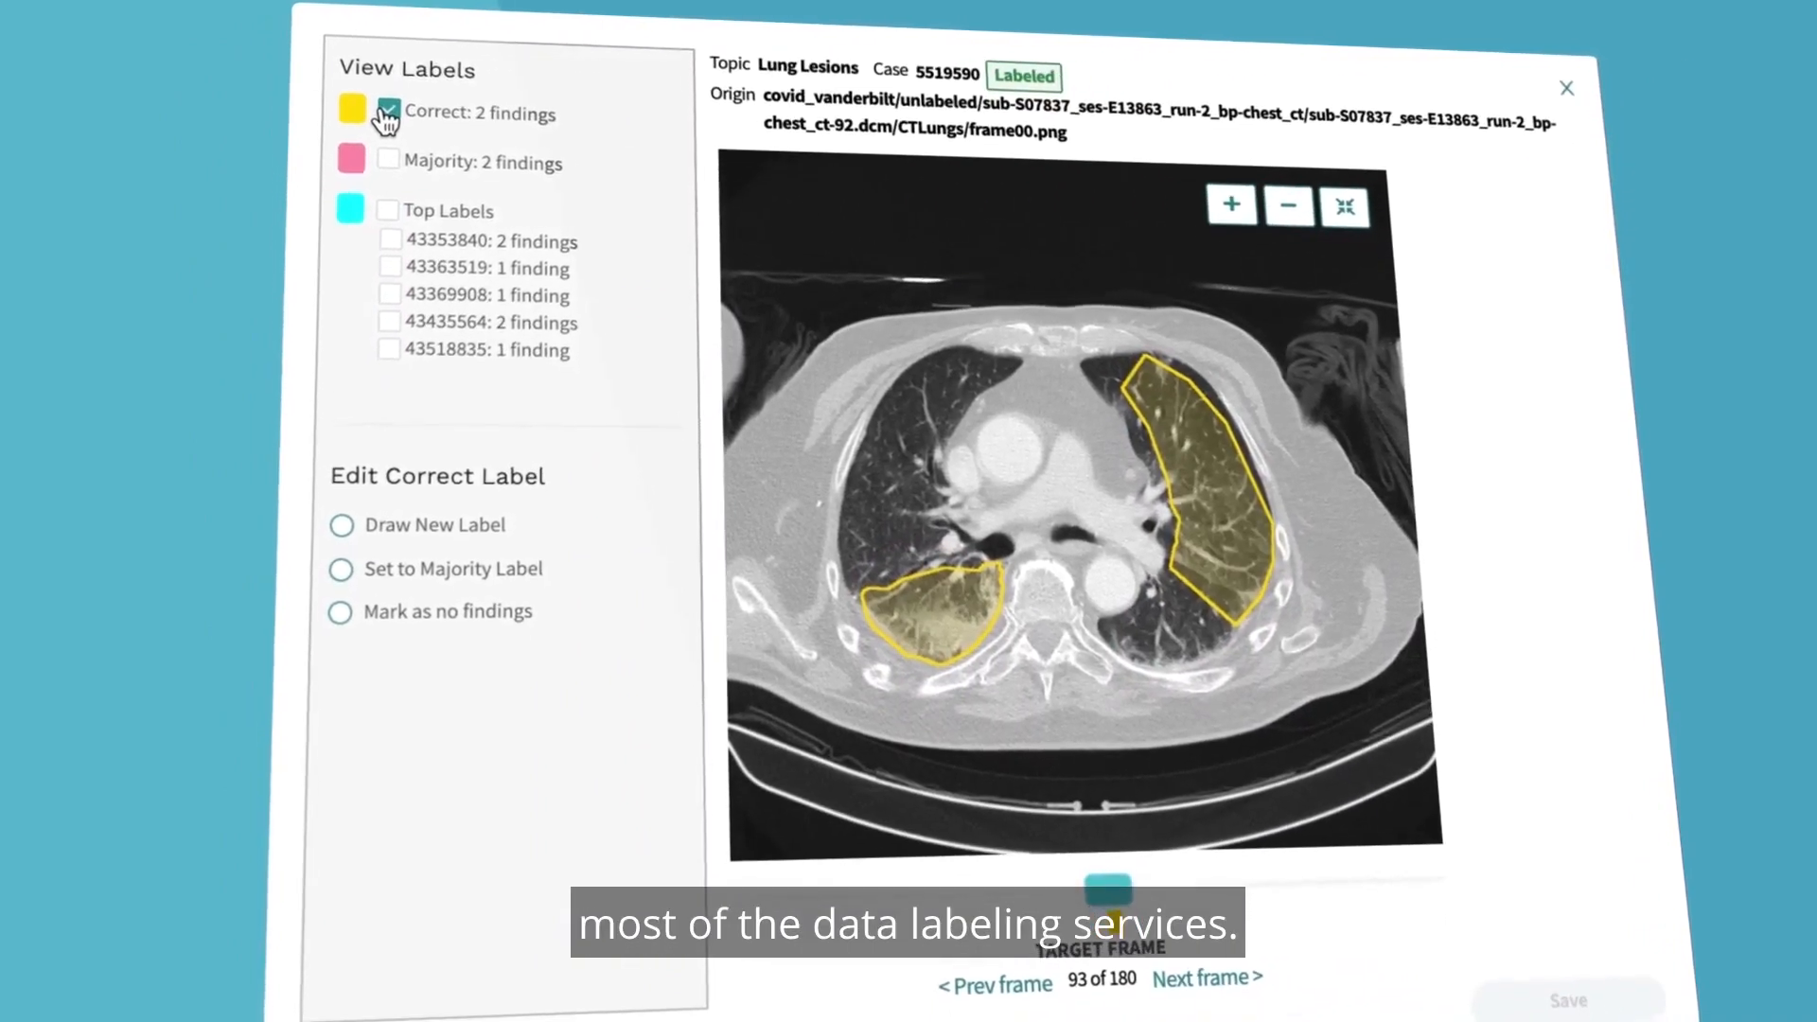